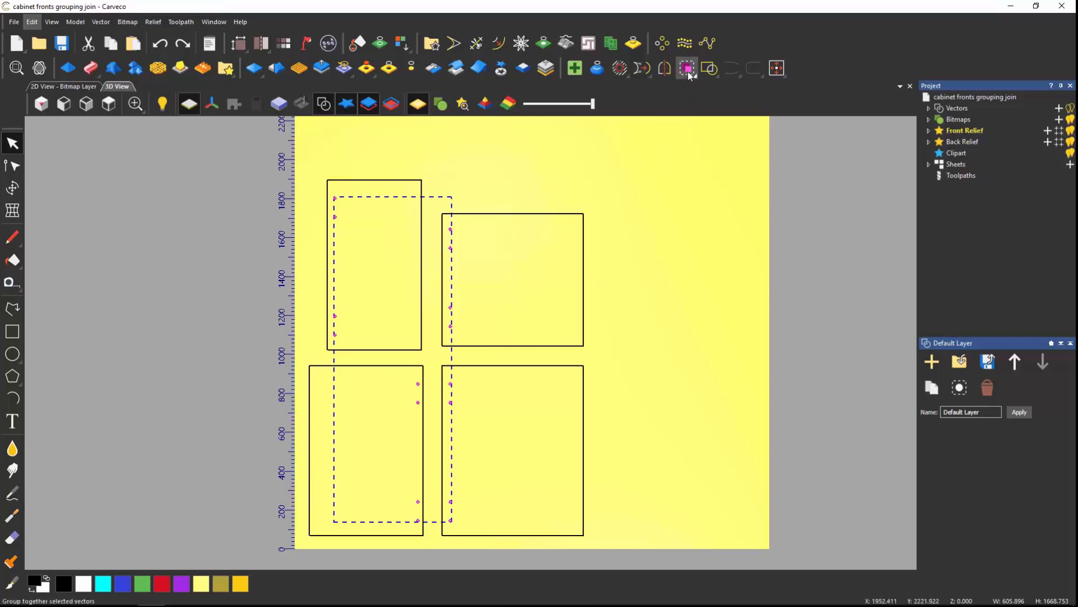
mouse_move(687, 68)
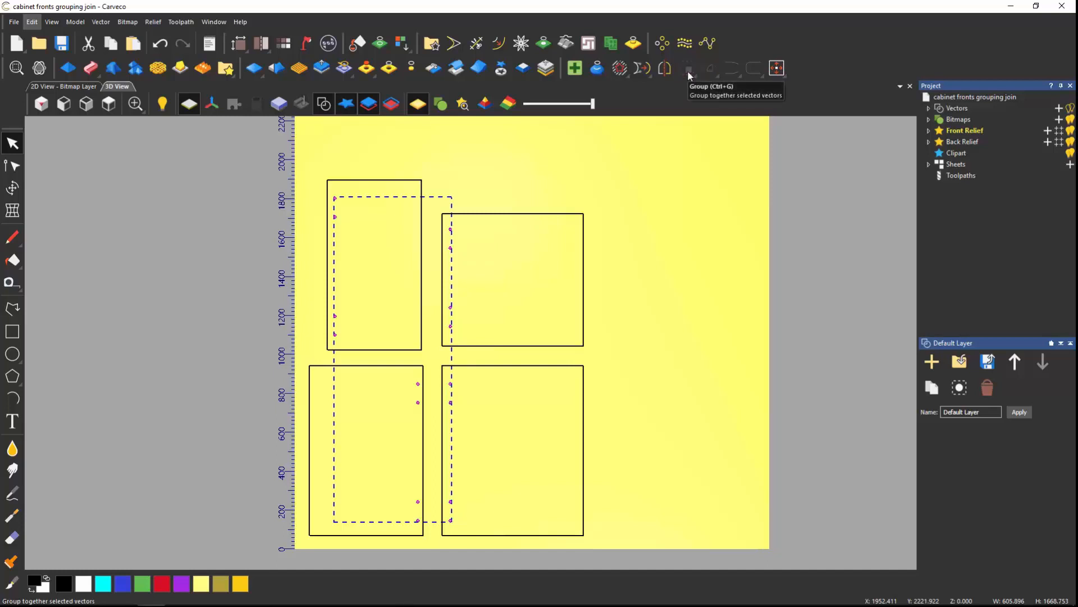
mouse_move(489, 310)
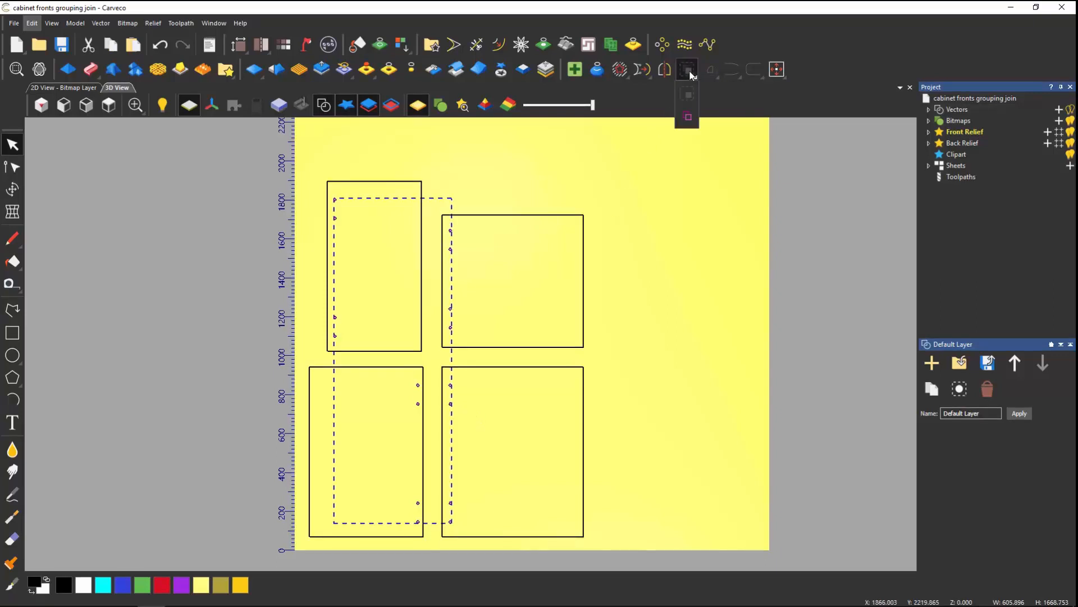
mouse_move(688, 115)
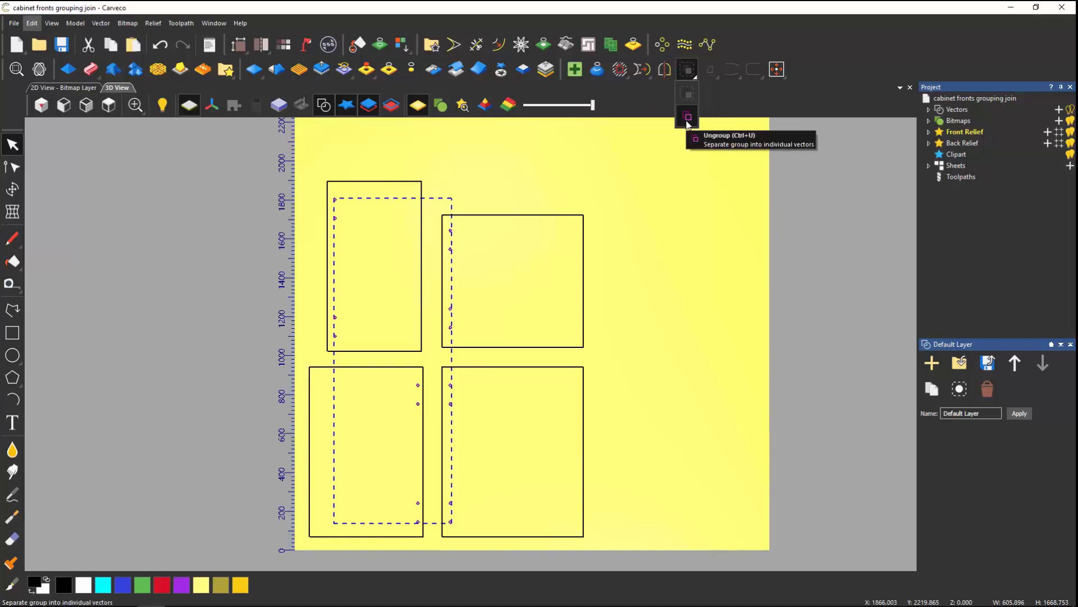
mouse_move(686, 116)
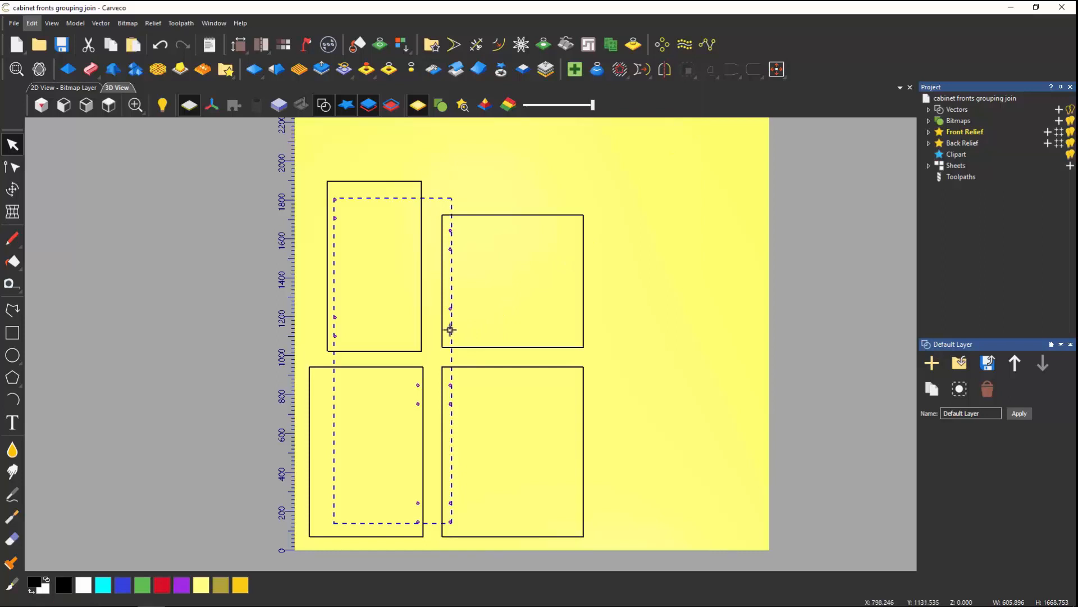
- Ungroup the cabinet-front group and all its sub-groups into four separate rectangles
right_click(449, 329)
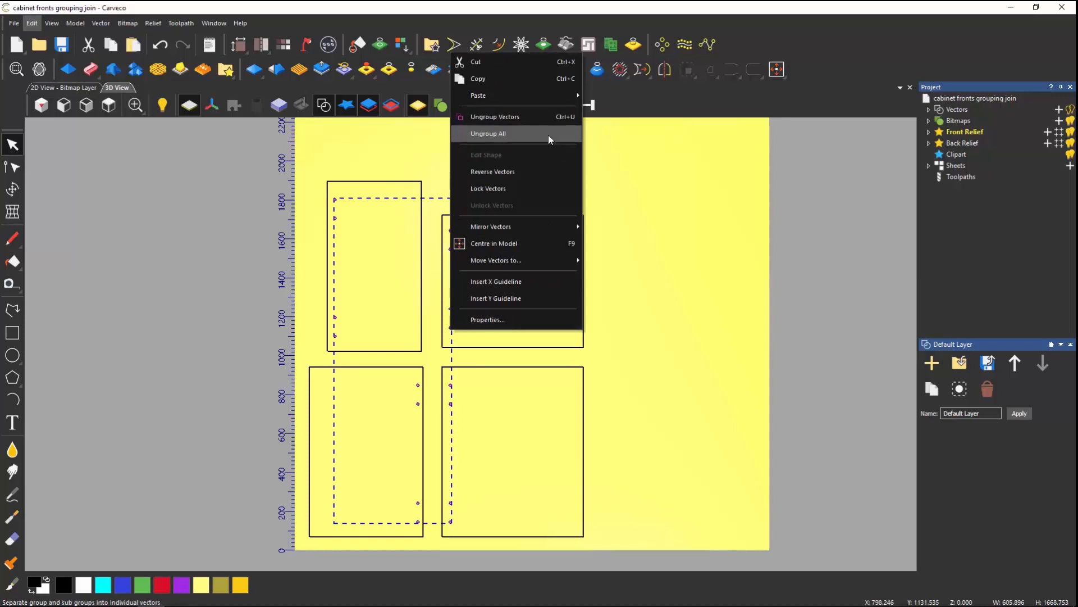
mouse_move(495, 115)
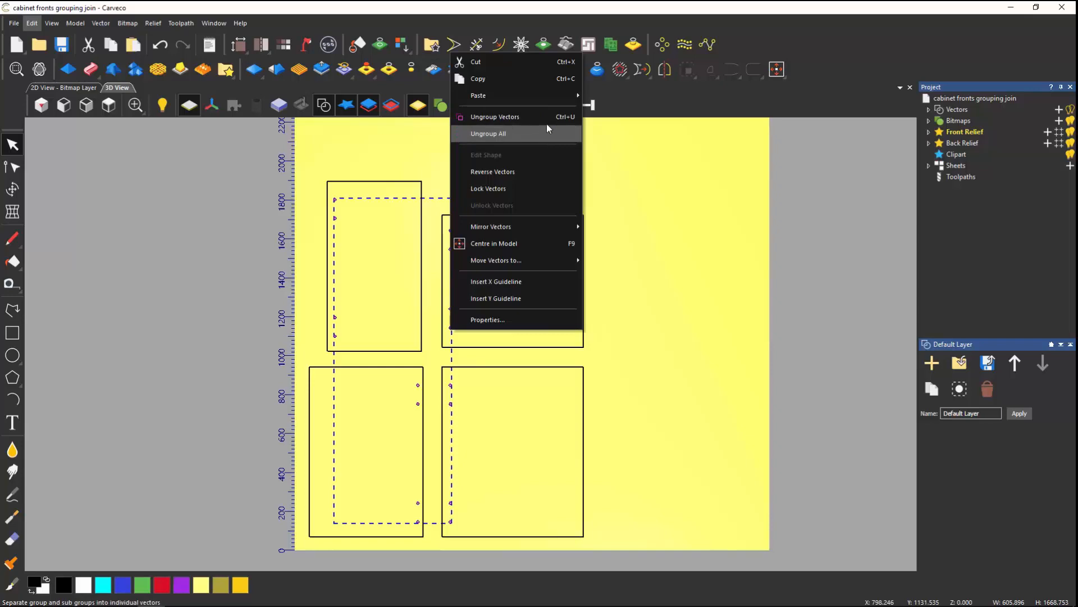
mouse_move(494, 116)
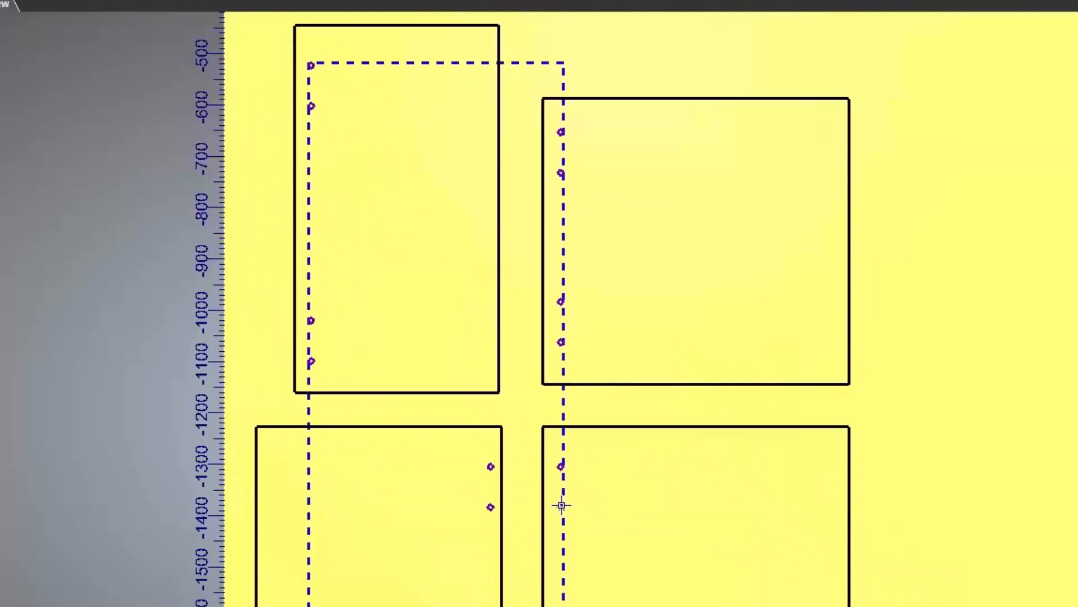
right_click(560, 504)
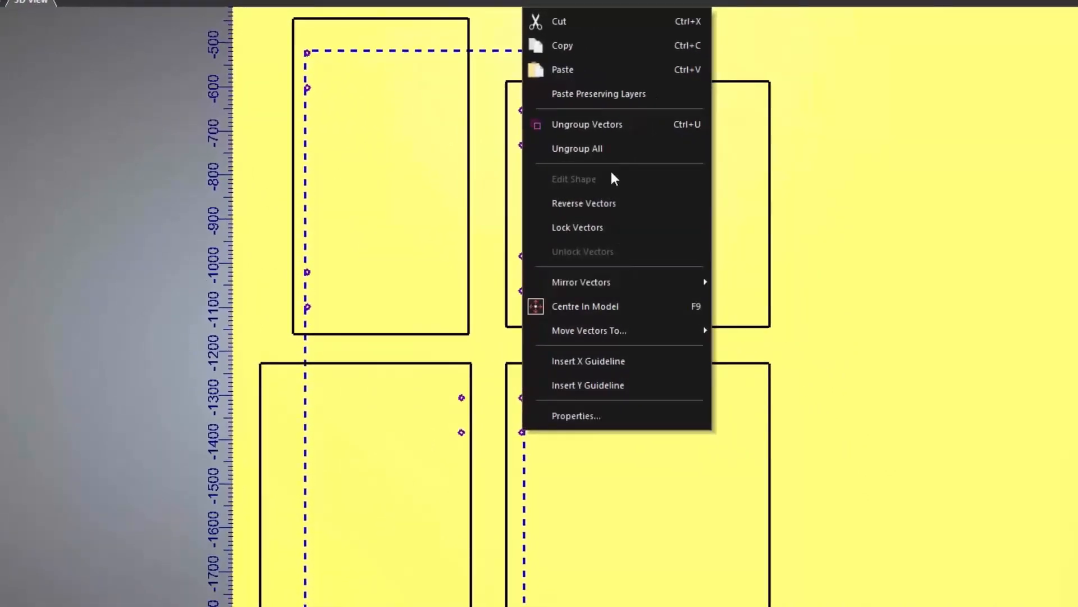
mouse_move(613, 135)
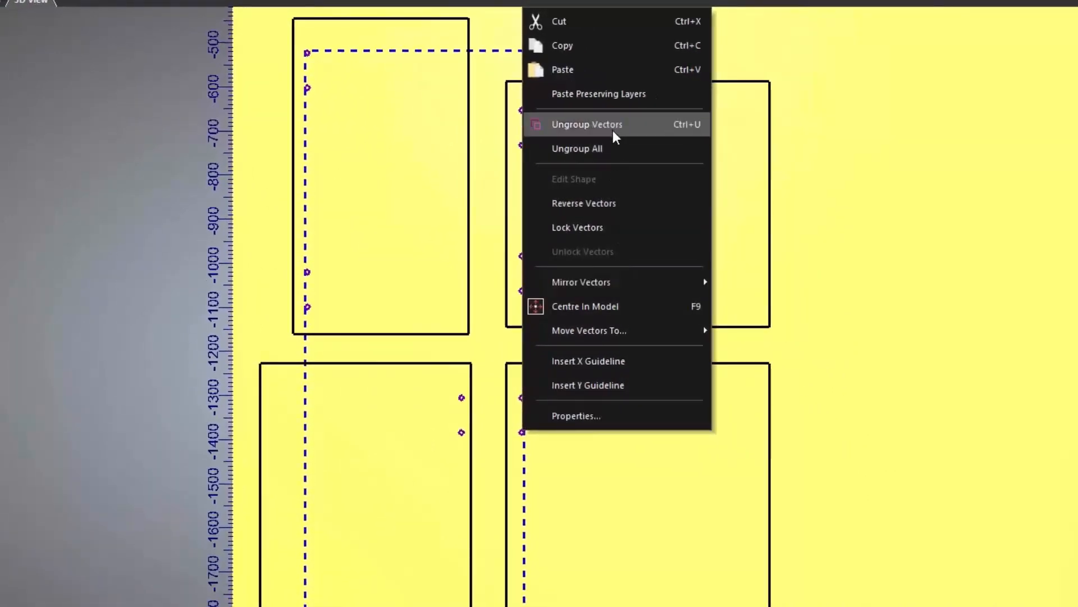
mouse_move(617, 149)
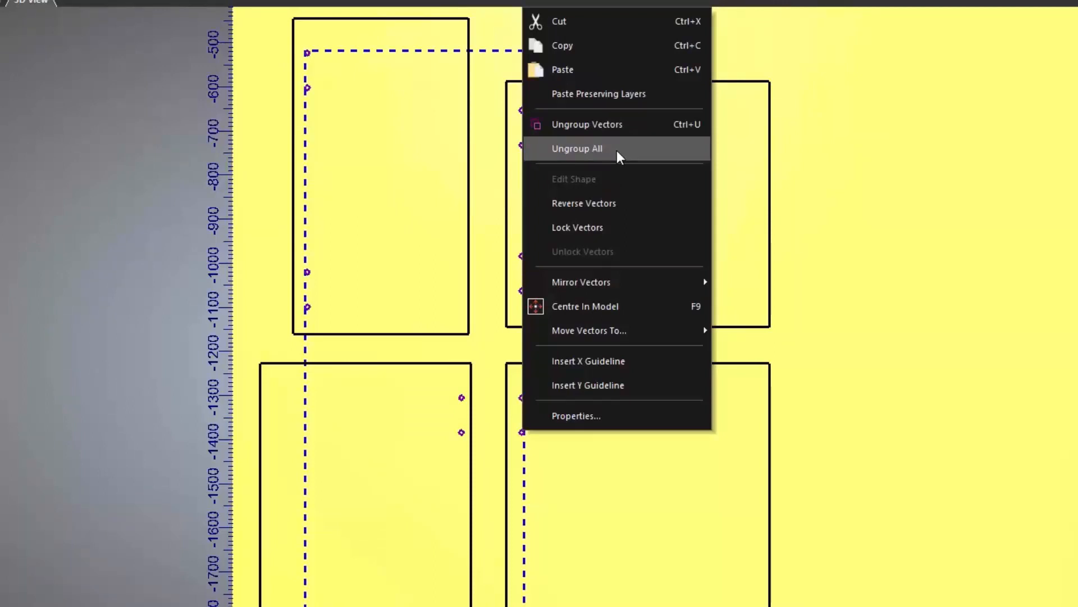
click(576, 149)
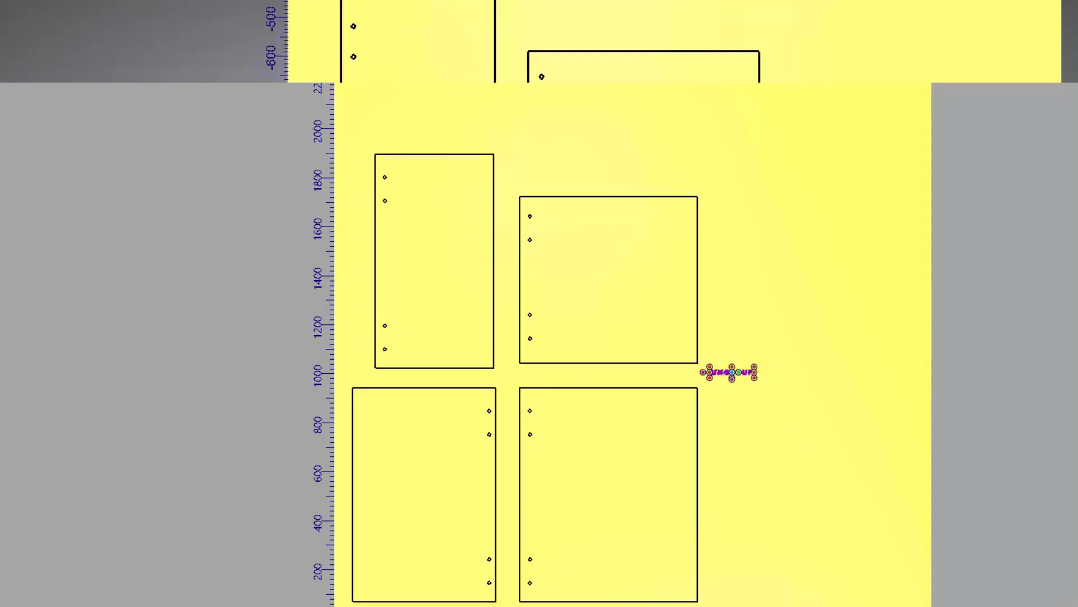
- Ungroup the UNGROUP text so each letter becomes an individual vector
right_click(729, 372)
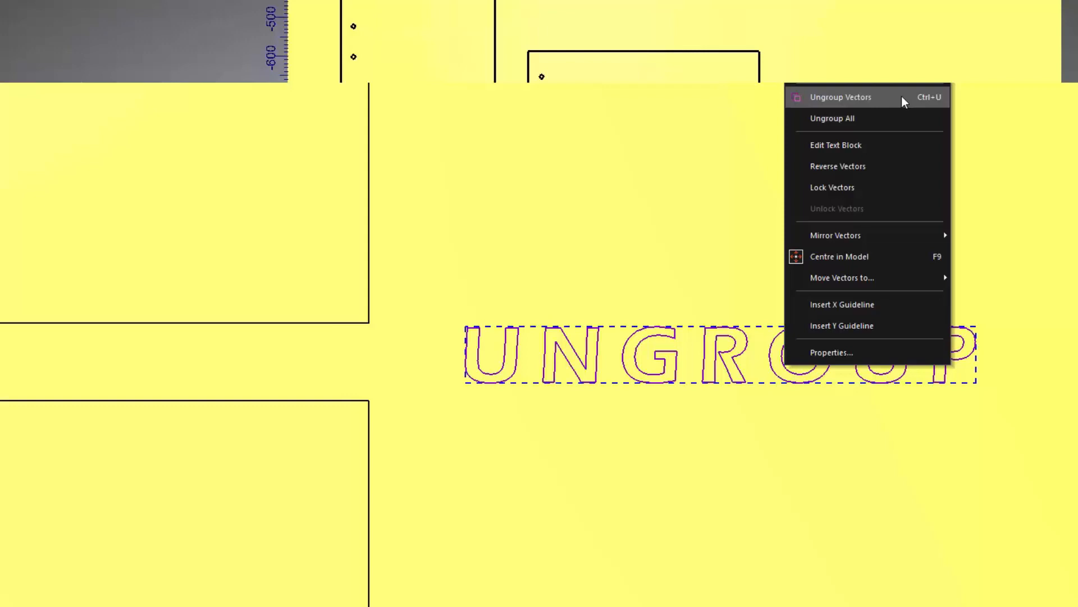
click(840, 97)
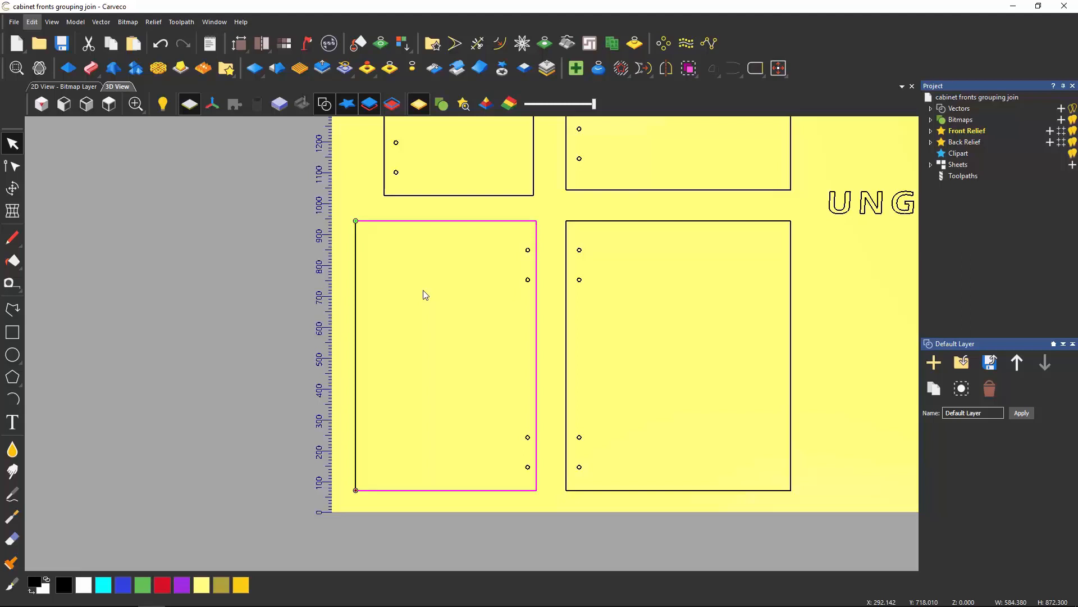
mouse_move(363, 284)
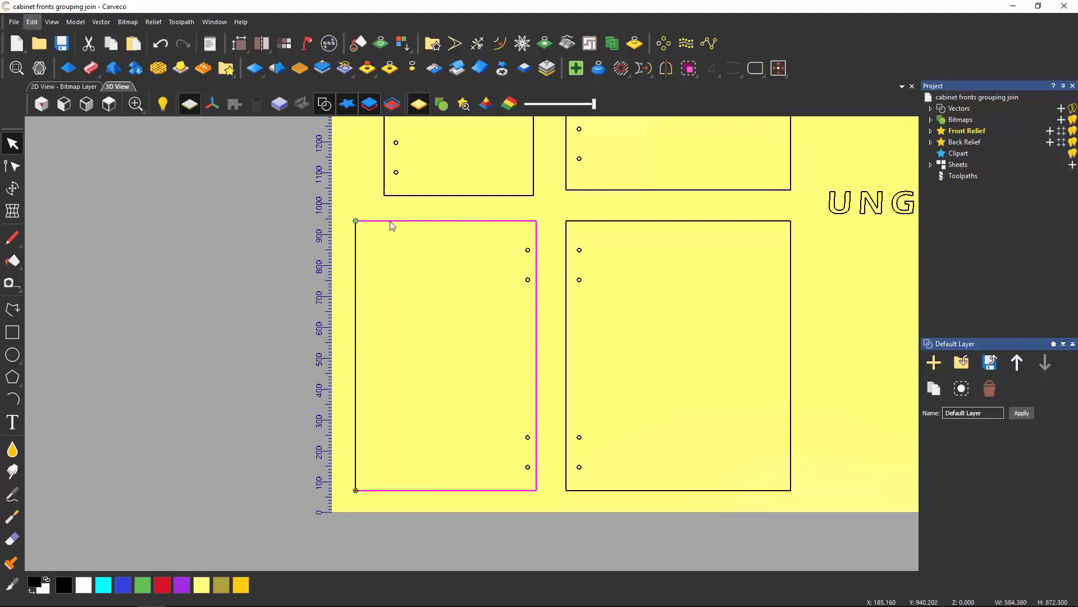
mouse_move(391, 255)
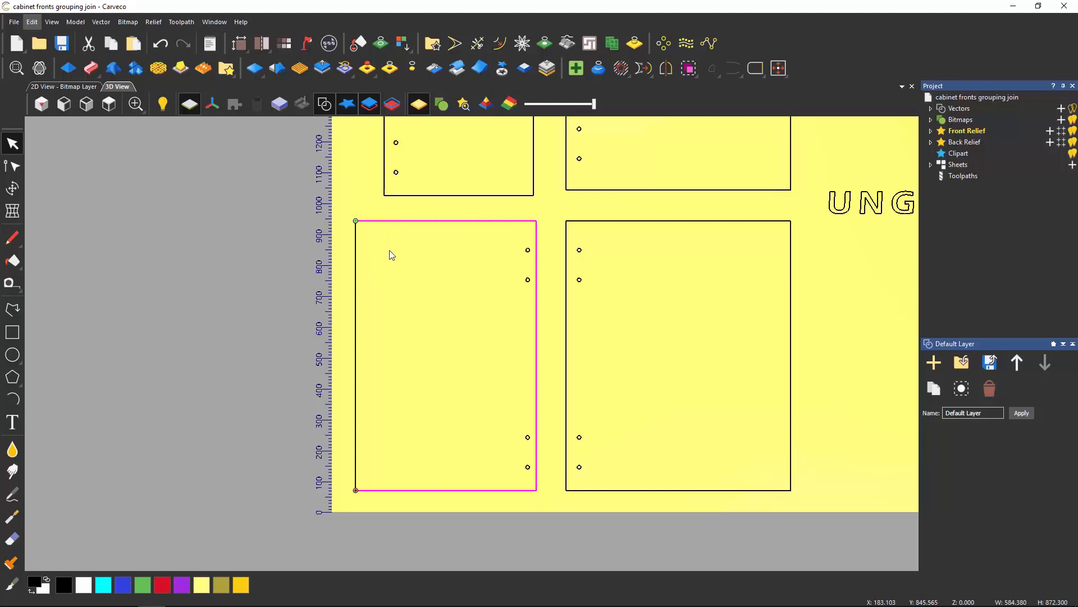
mouse_move(356, 280)
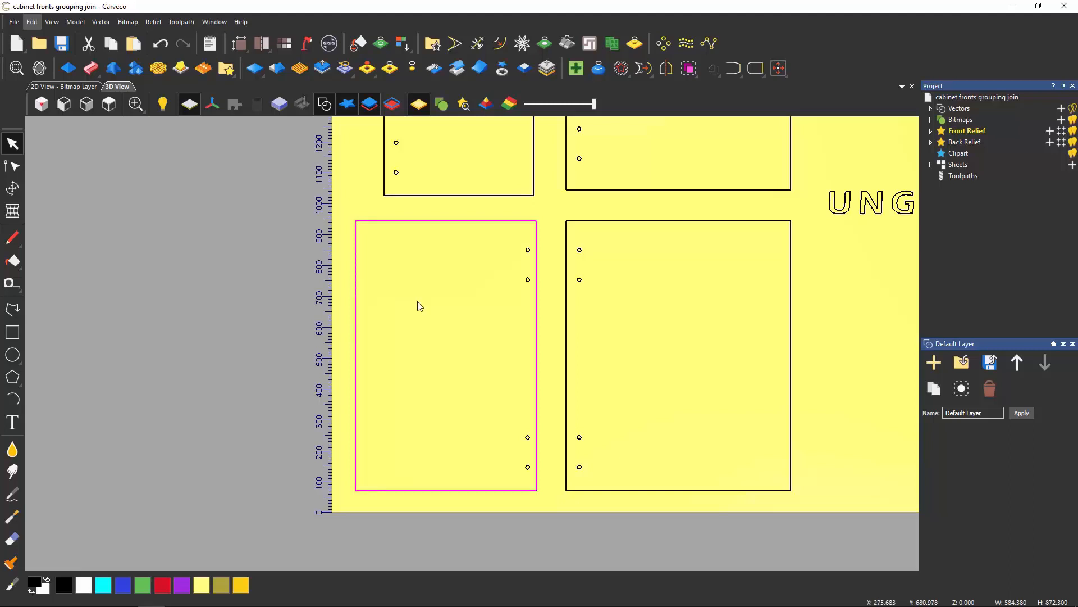
- Bring up the Vector menu for the two pieces of the lower-left rectangle
click(100, 22)
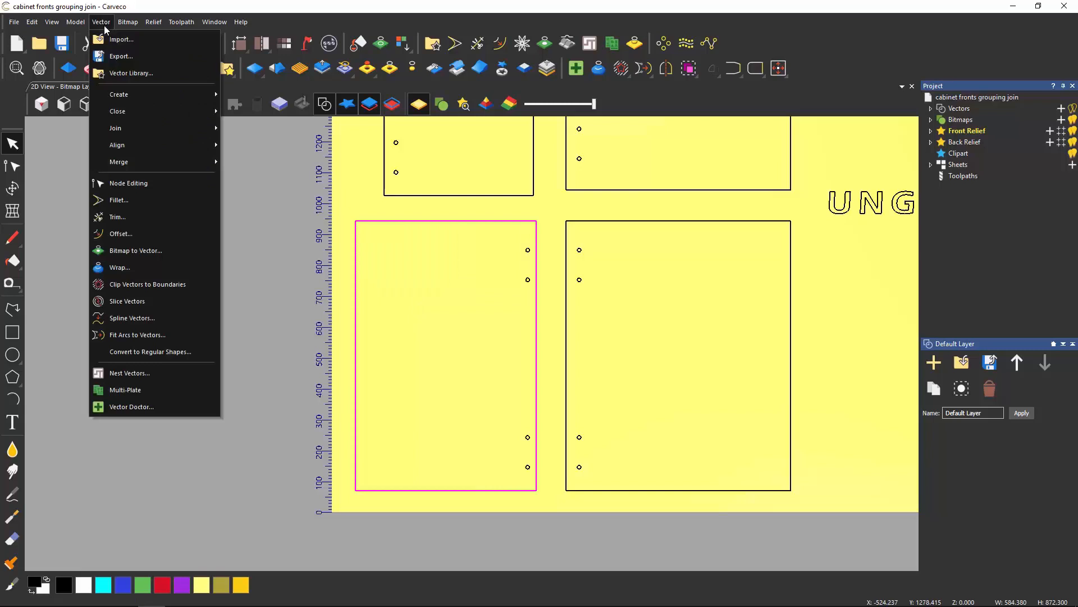
- Join the lower-left rectangle's pieces with coincident nodes at 0.002 mm tolerance
click(114, 128)
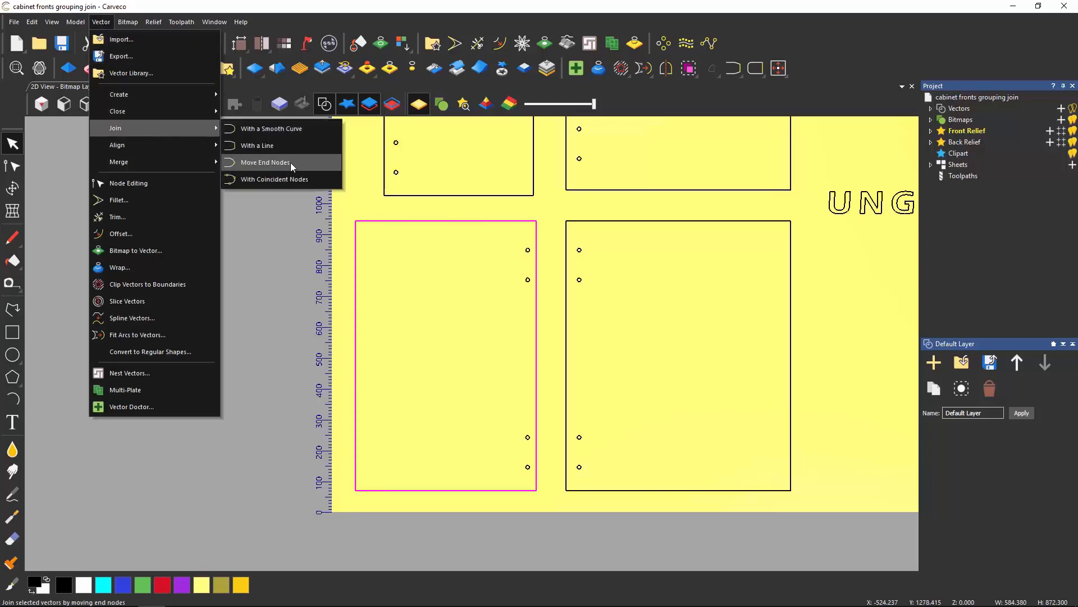
mouse_move(294, 182)
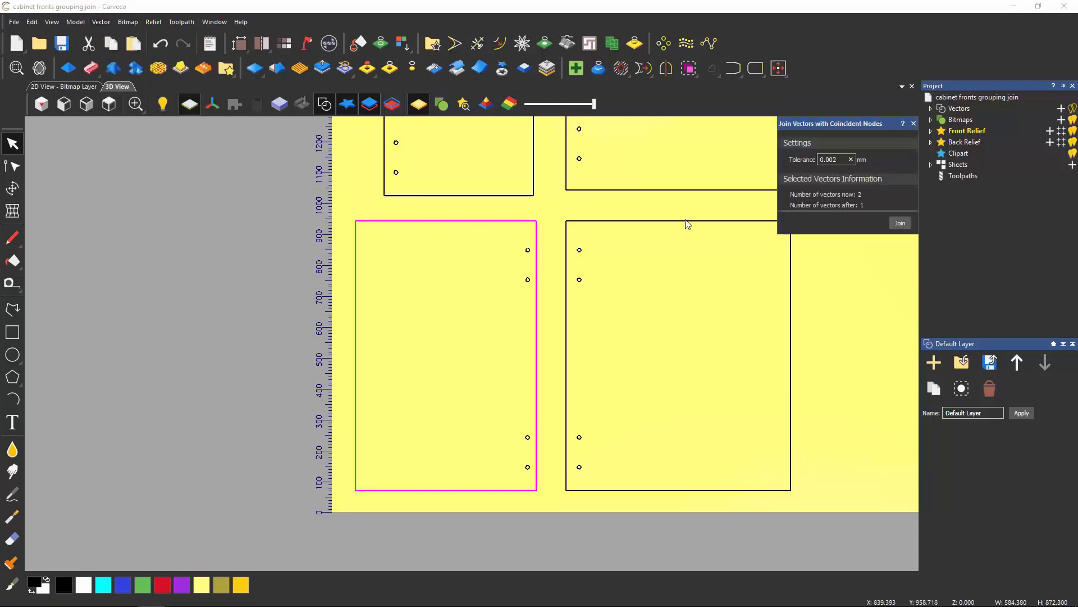
click(899, 223)
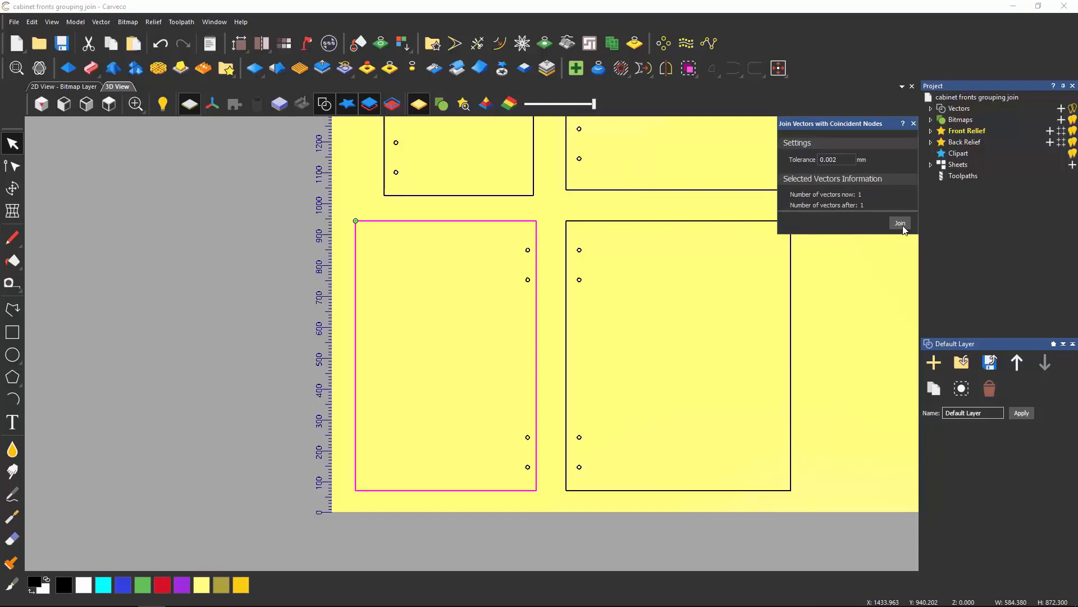
click(900, 223)
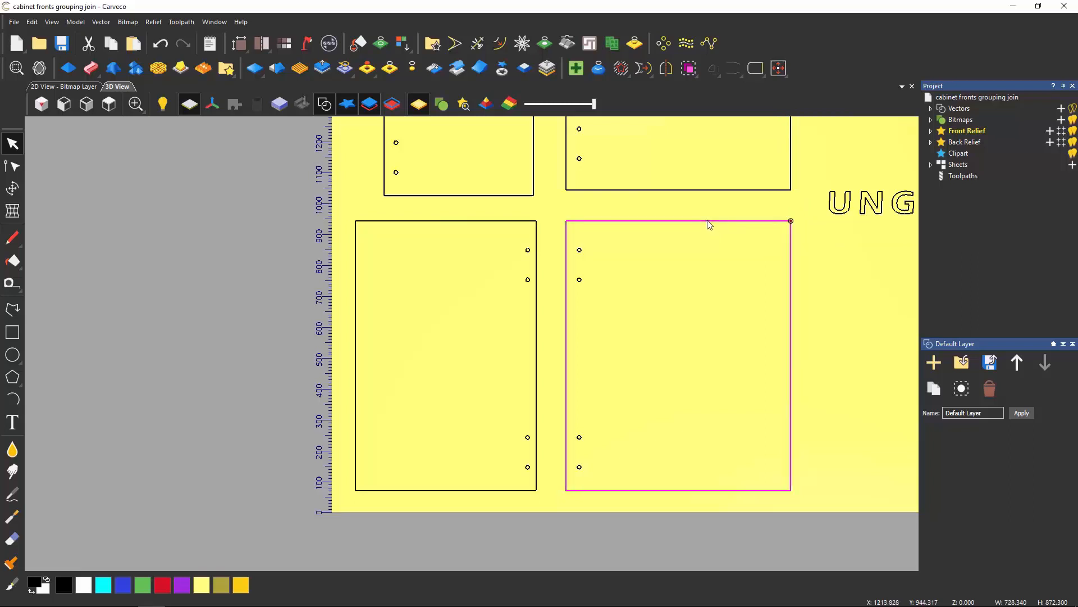
mouse_move(809, 212)
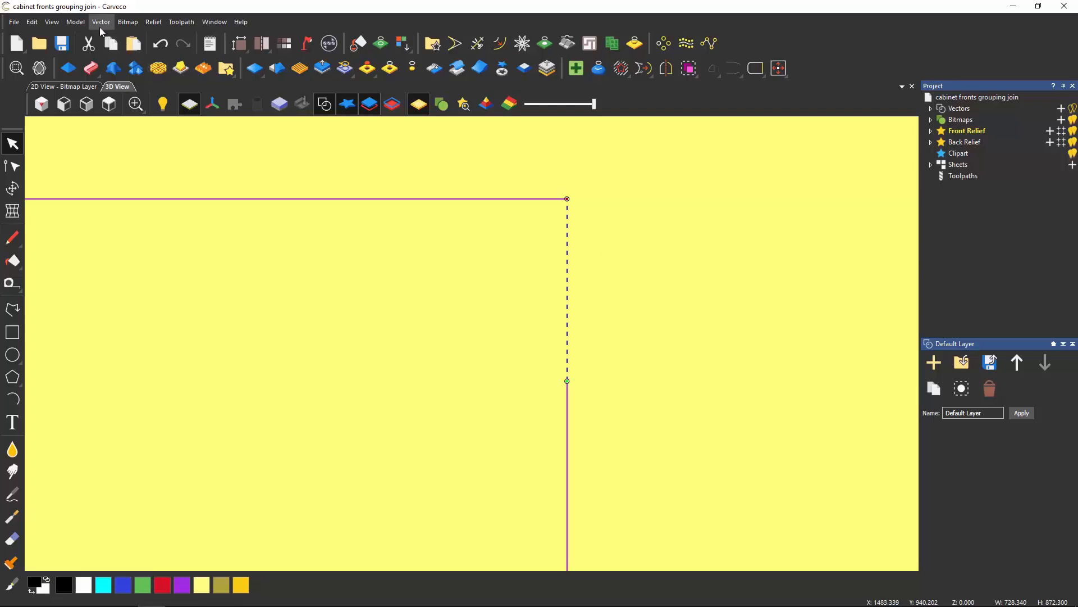
- Bring up the Vector menu to reach the Close commands for the open rectangle
click(100, 21)
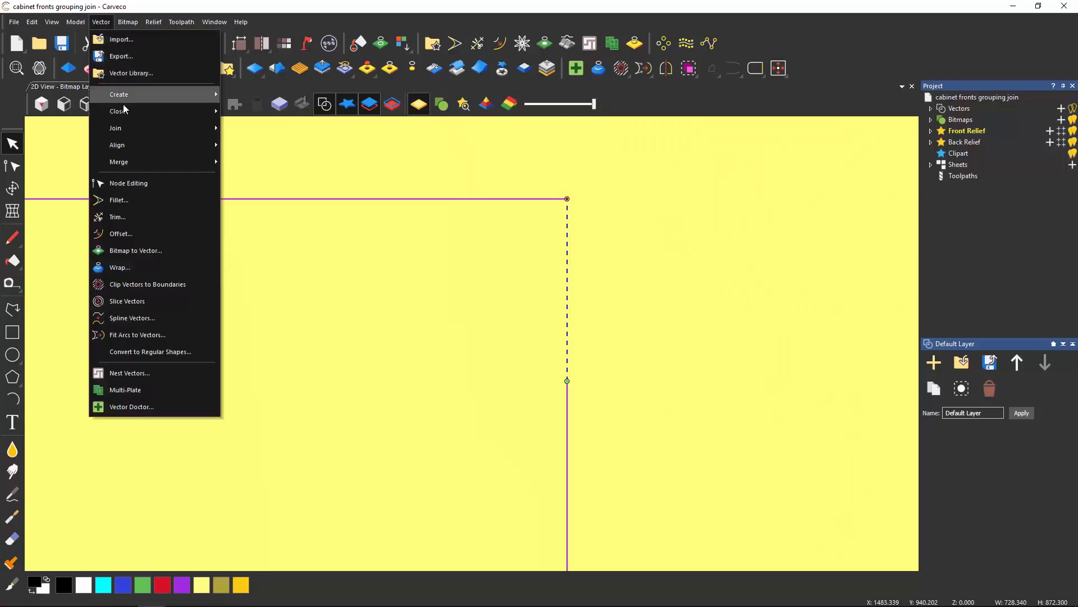